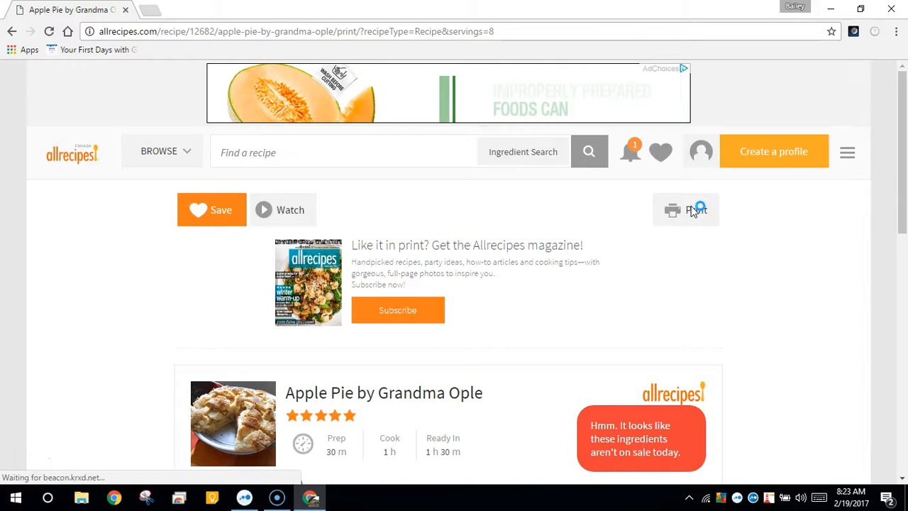
# Bring up the one-sheet print preview of the Apple Pie by Grandma Ople recipe.
pyautogui.click(685, 210)
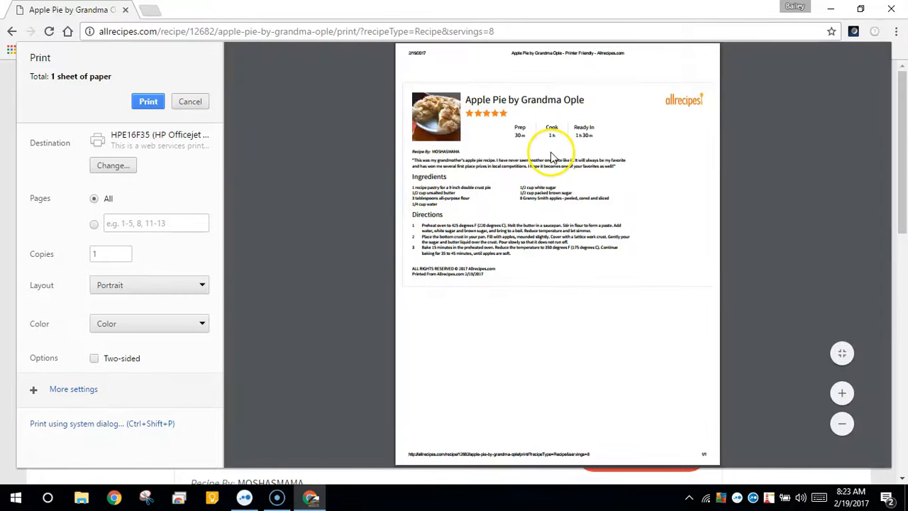
# Change the print destination from the printer to Save to Google Drive.
pyautogui.click(113, 165)
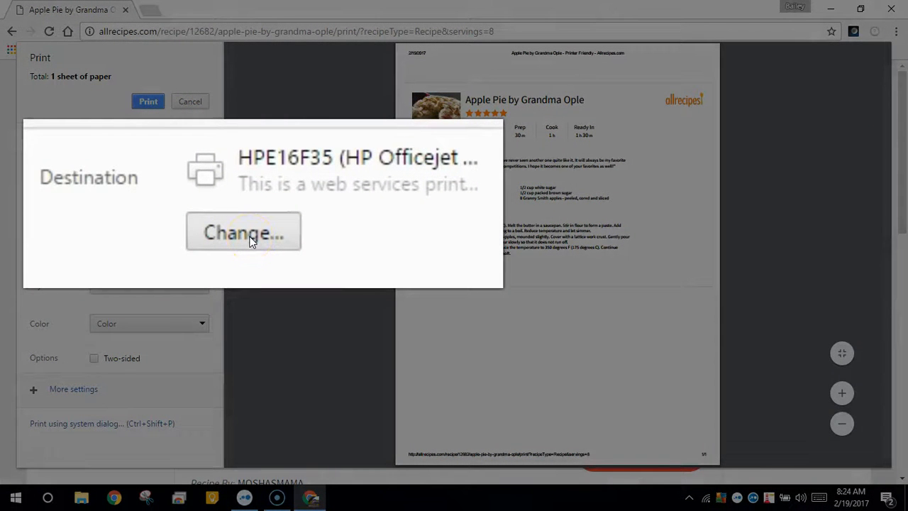
pyautogui.click(244, 233)
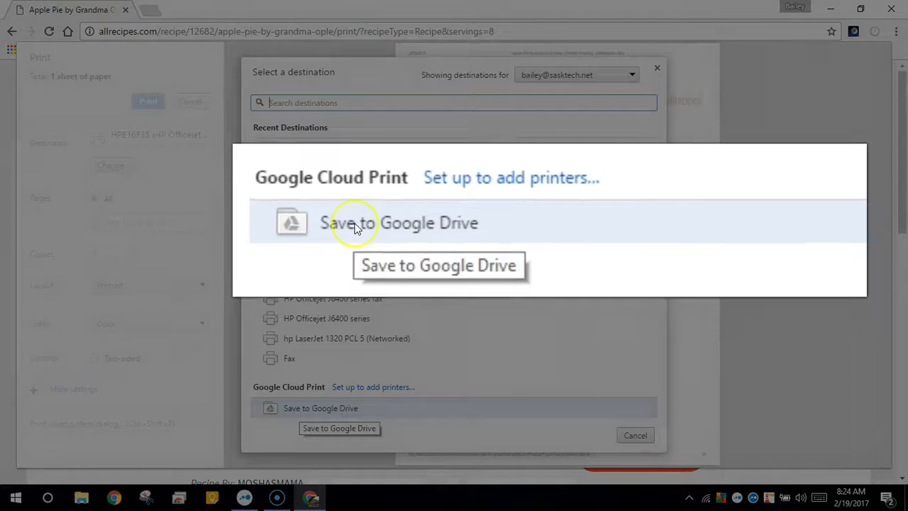
pyautogui.click(400, 221)
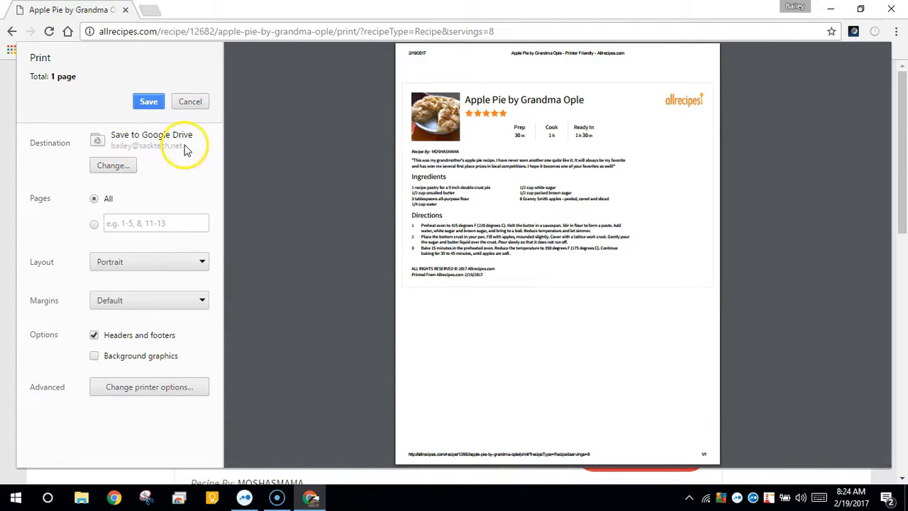
# Save the one-page recipe printout as a PDF into Google Drive.
pyautogui.click(148, 101)
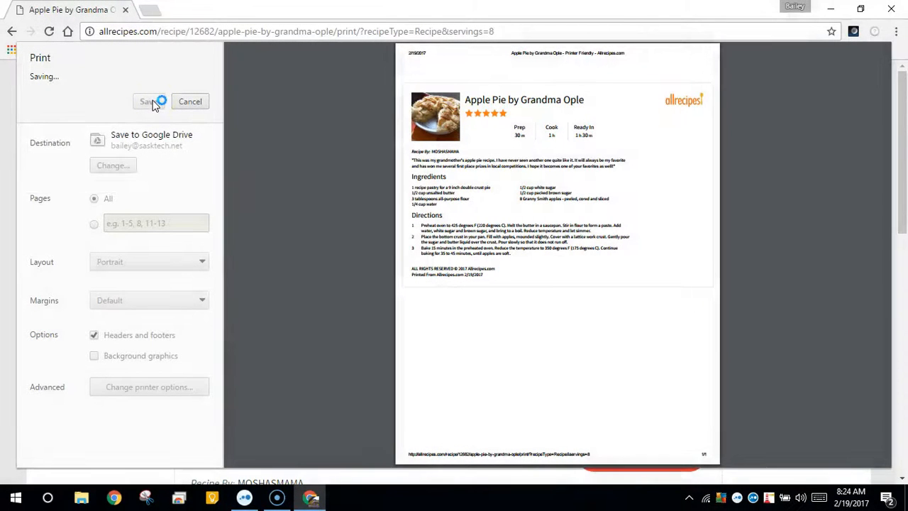
pyautogui.click(149, 101)
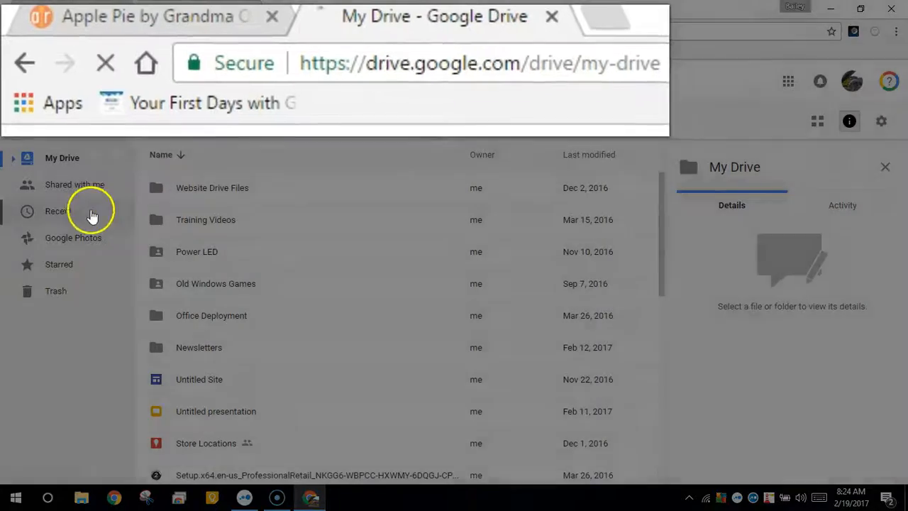
# Show Drive's Recent files, where the Apple Pie by Grandma Ople PDF appears under Today.
pyautogui.click(59, 210)
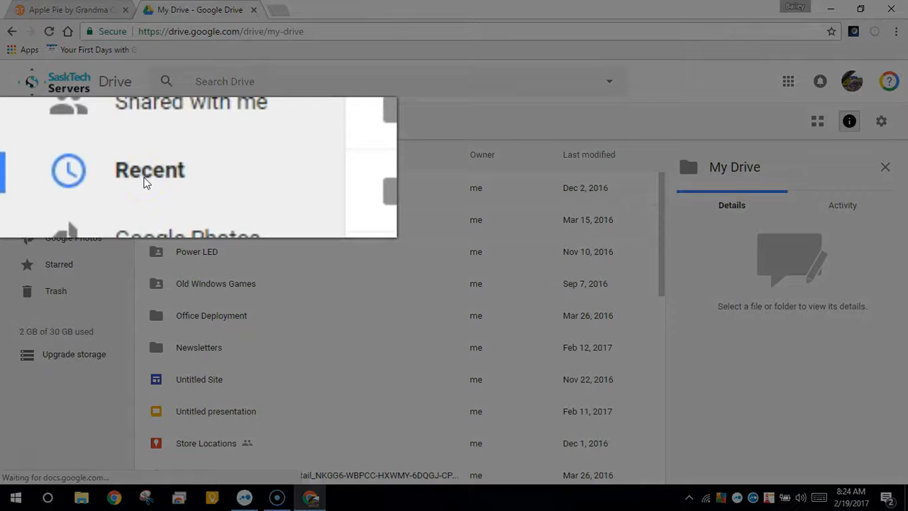
pyautogui.click(150, 170)
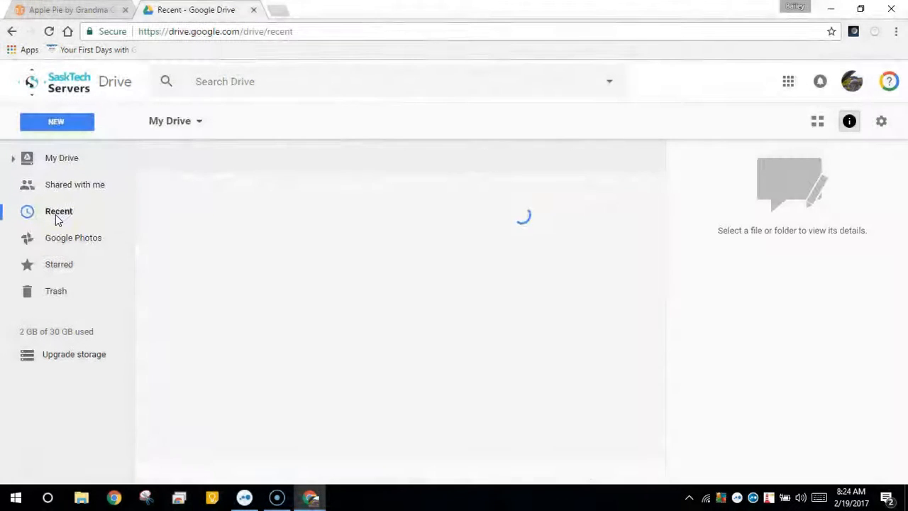
pyautogui.click(59, 211)
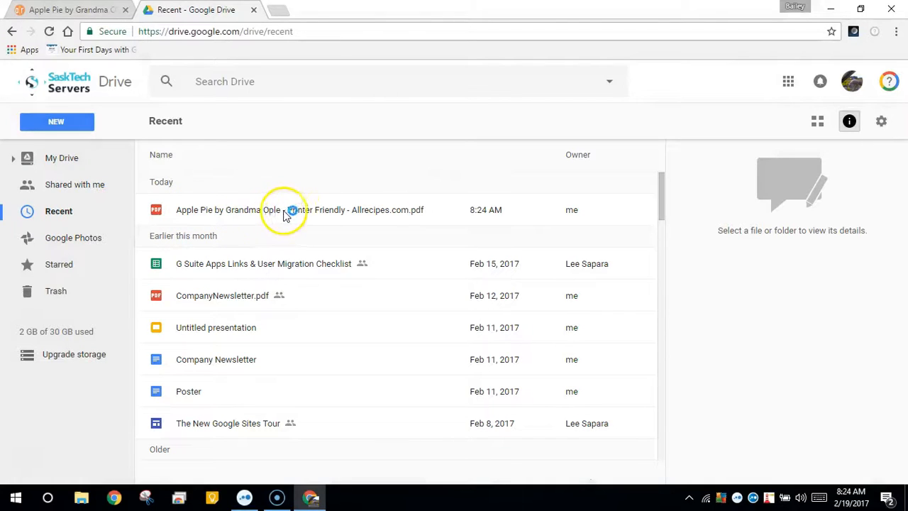
# Preview the saved apple pie PDF in Drive and scroll through the full recipe.
pyautogui.click(298, 210)
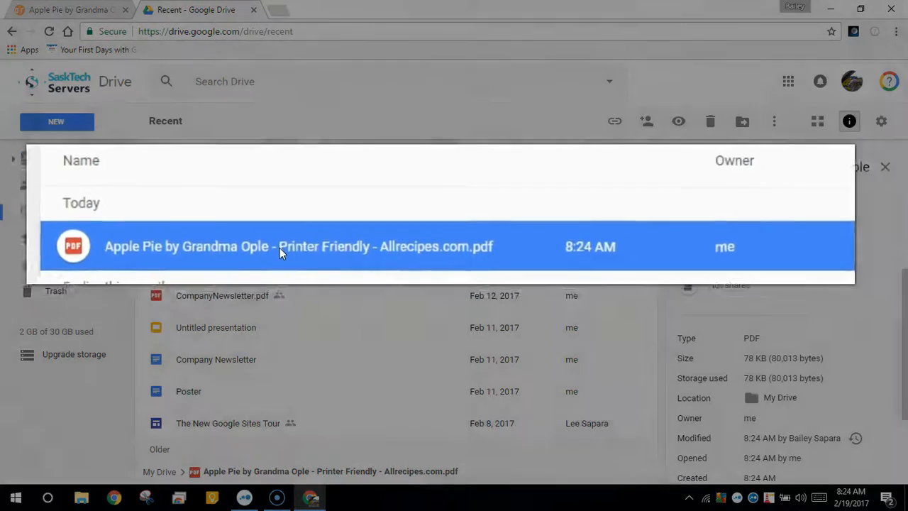
pyautogui.doubleClick(298, 247)
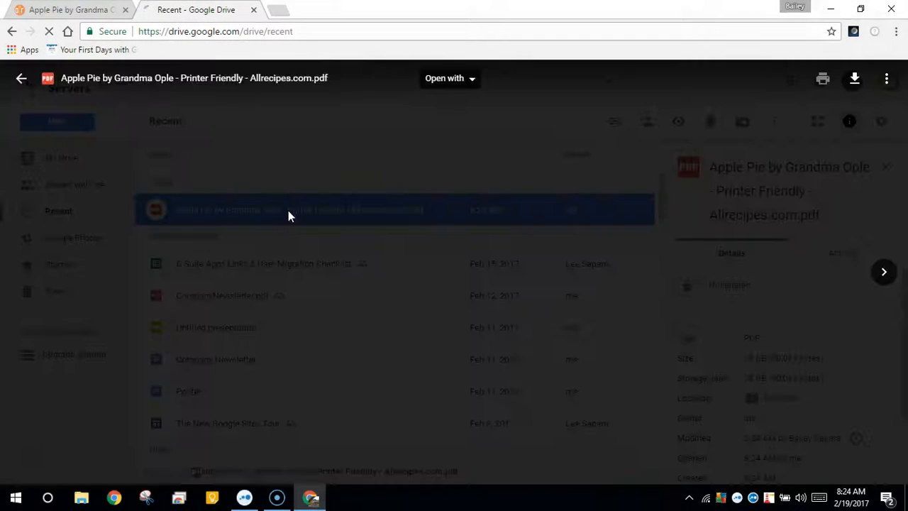
pyautogui.click(290, 210)
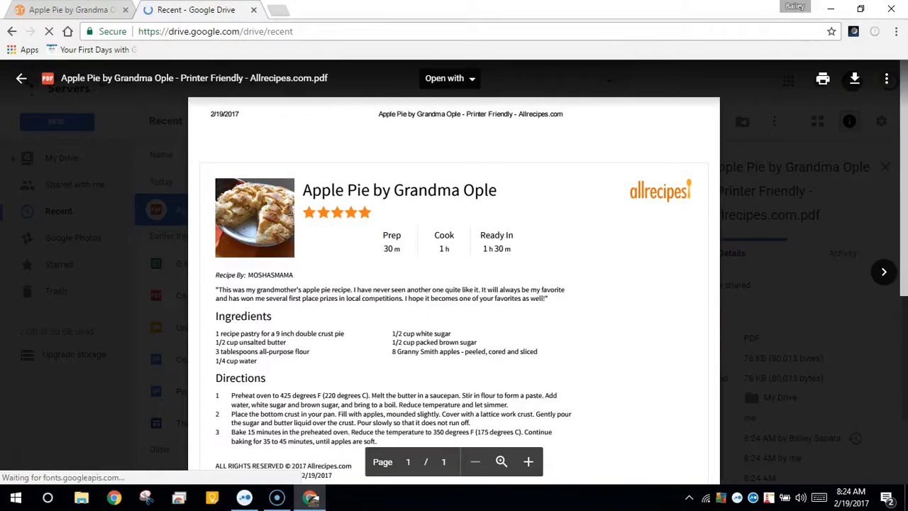
pyautogui.scroll(-3)
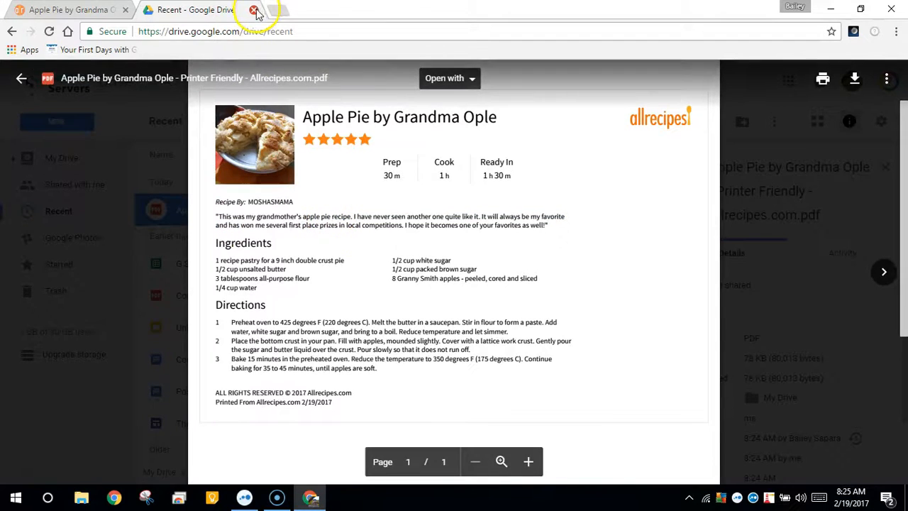
# Close the Google Drive tab so the Allrecipes recipe page shows again.
pyautogui.click(253, 10)
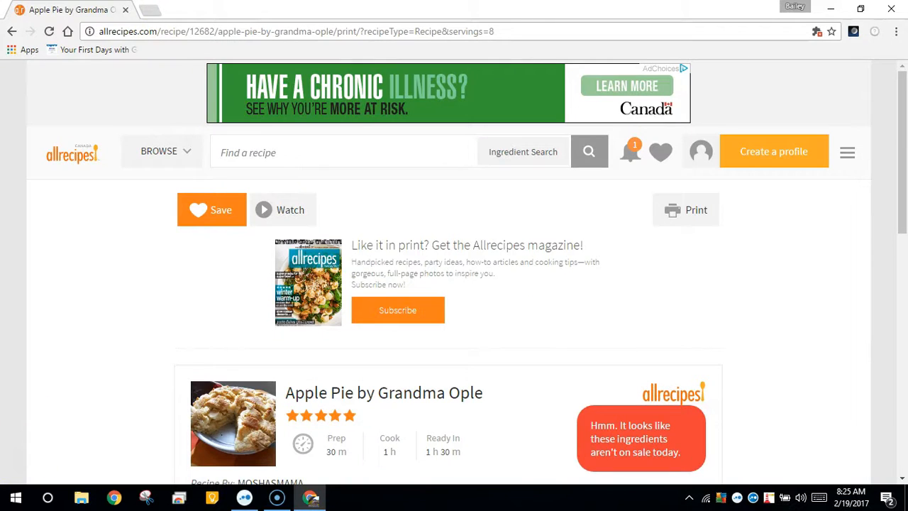